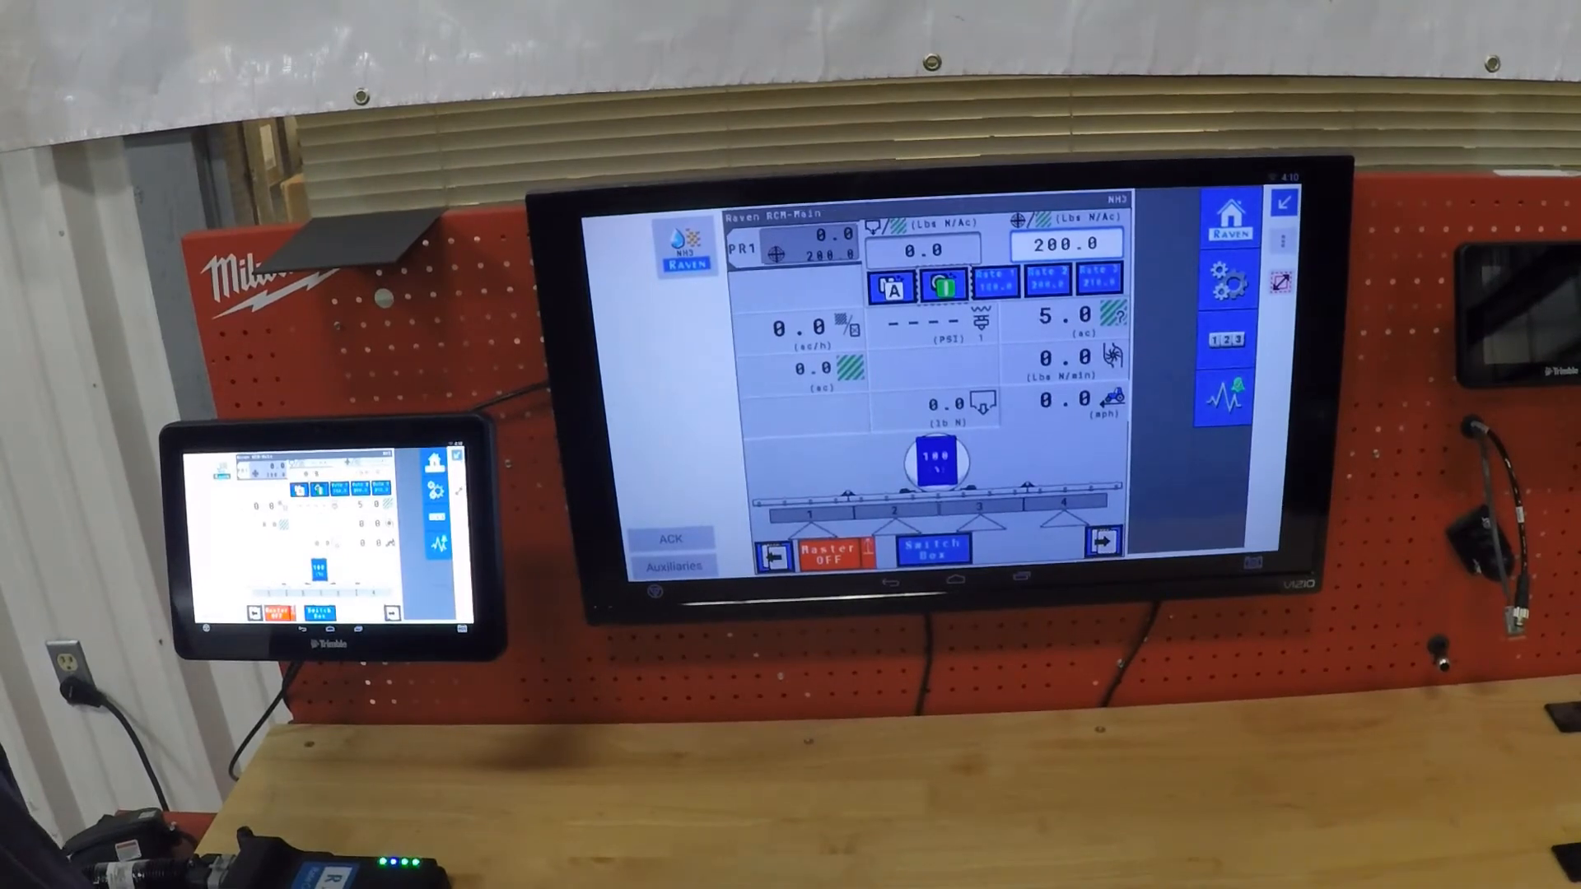
View the product distance totals, currently 0 ft and 0 mi
{"action": "left_click", "coordinate": [1228, 336]}
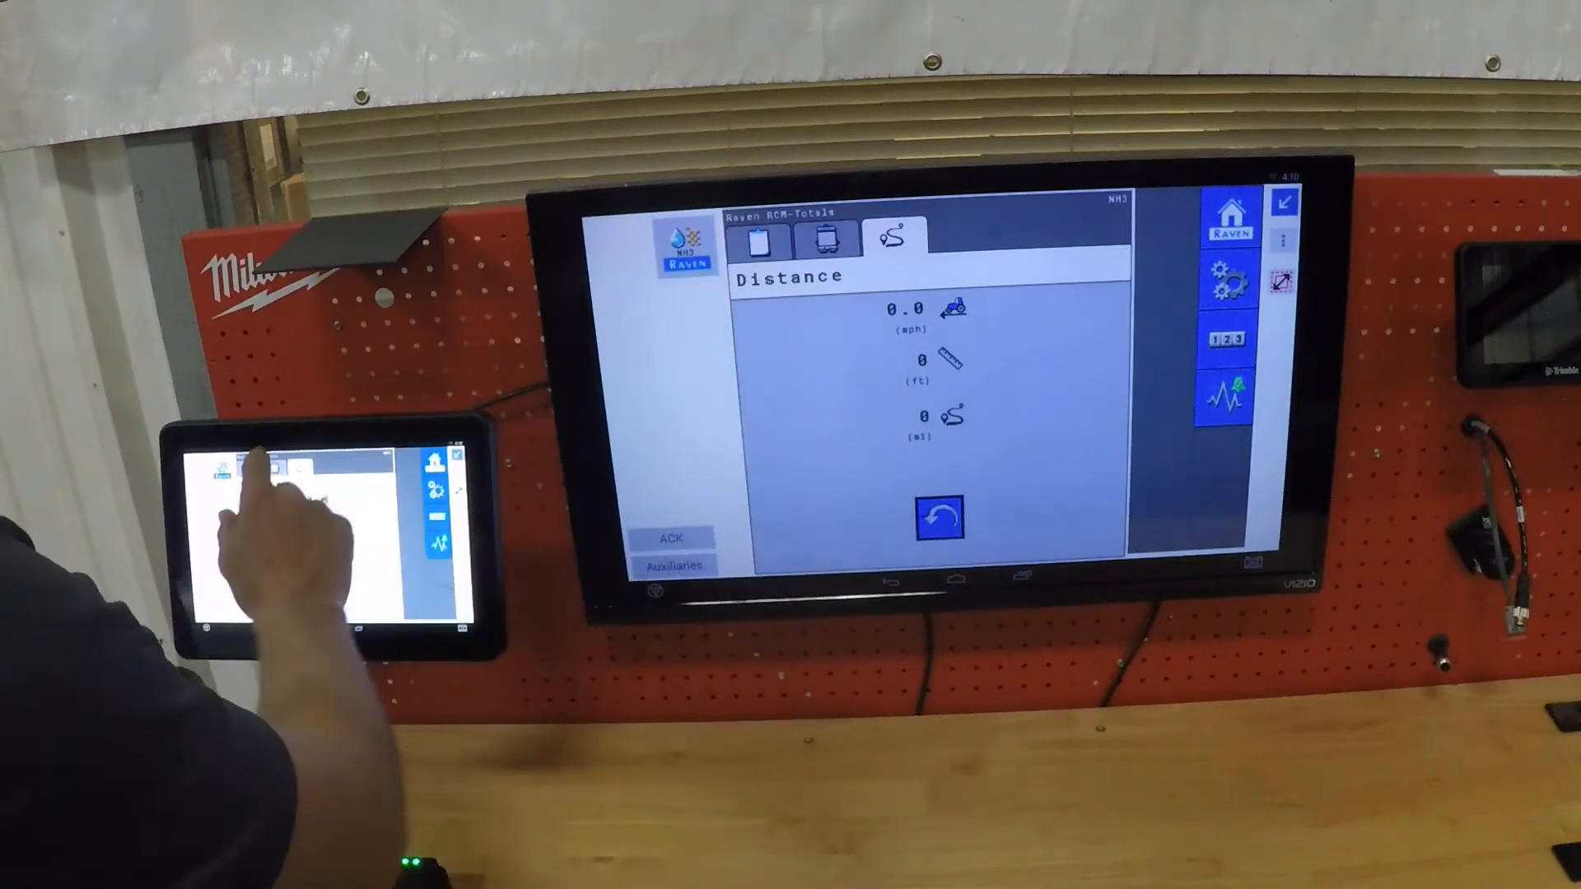
{"action": "left_click", "coordinate": [757, 239]}
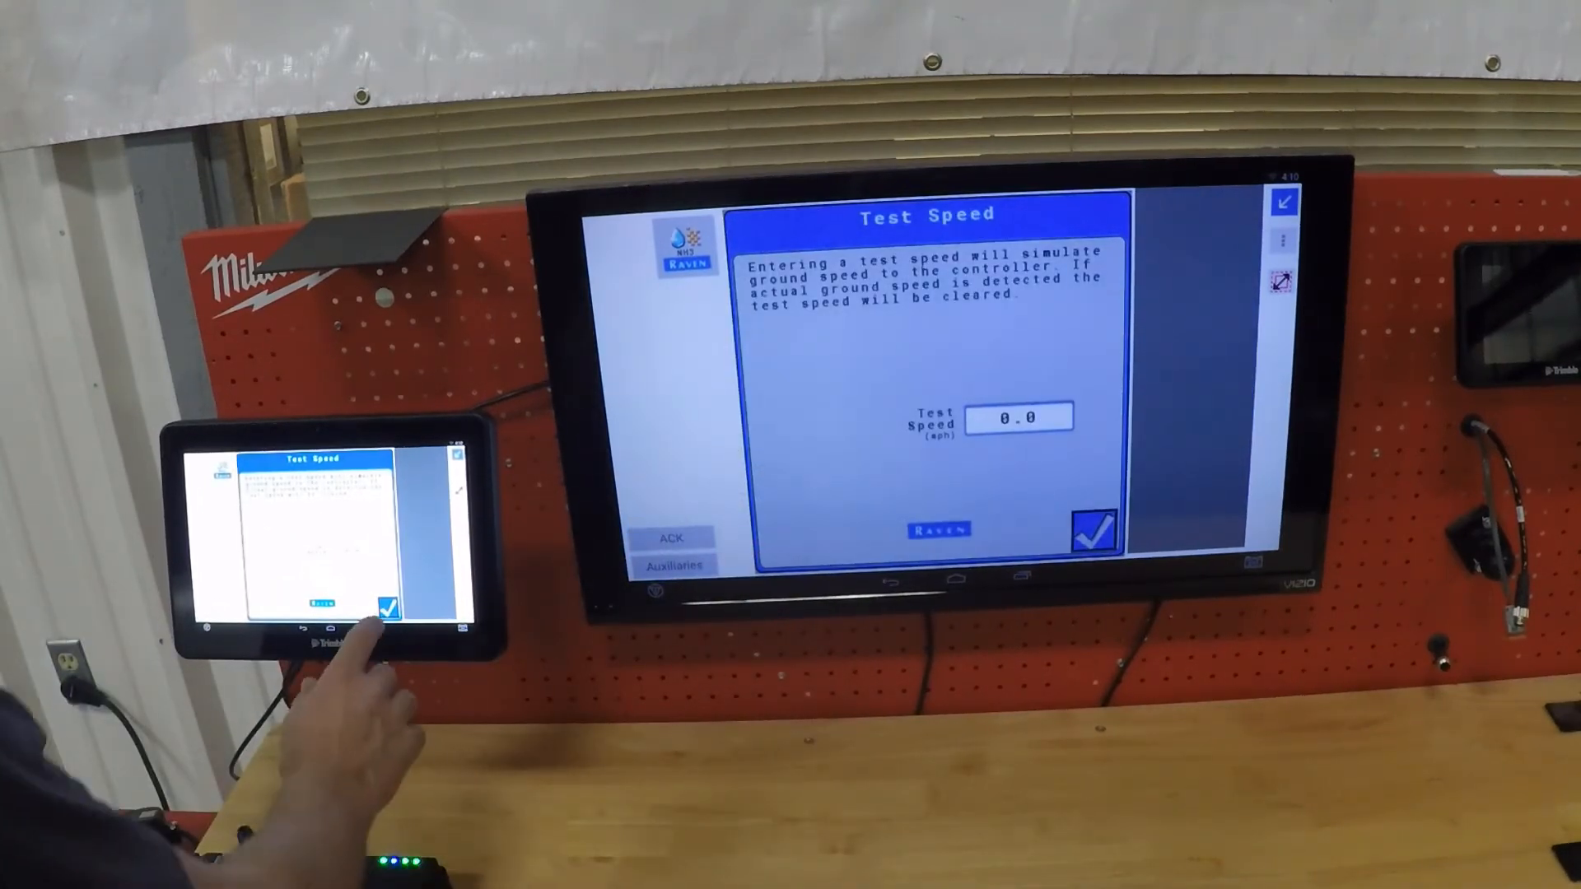
Confirm the test speed at 0.0 mph and return to the main run screen
{"action": "left_click", "coordinate": [389, 606]}
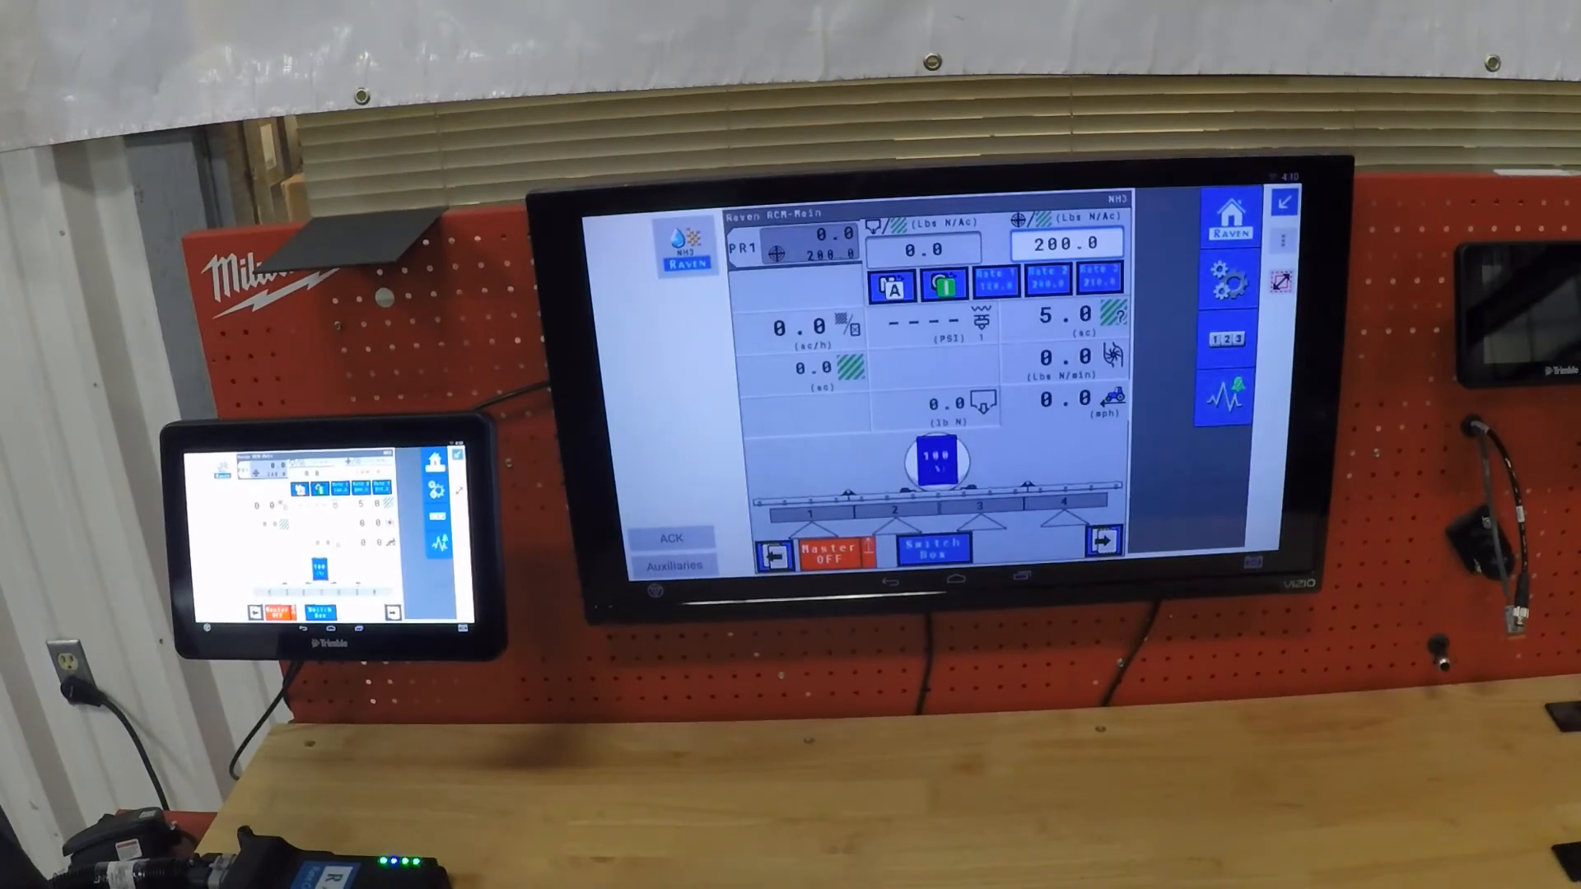